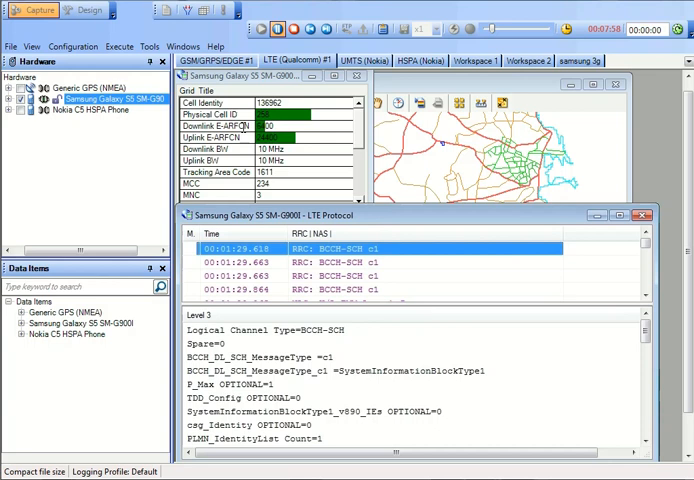
{"action": "mouse_move", "coordinate": [366, 128]}
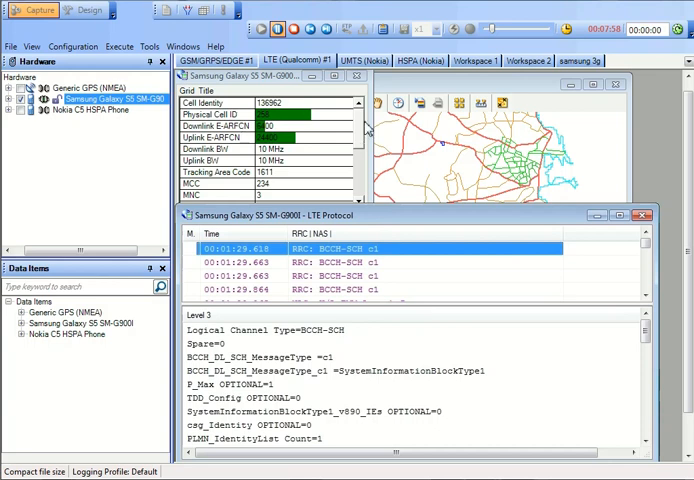
{"action": "mouse_move", "coordinate": [368, 140]}
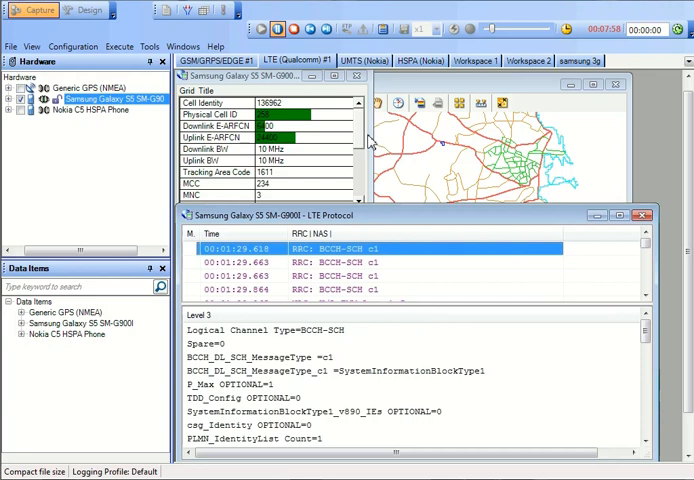
{"action": "mouse_move", "coordinate": [418, 240]}
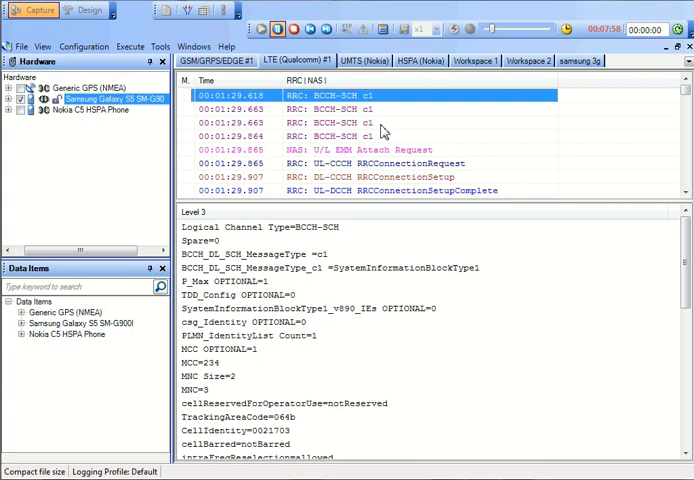
{"action": "mouse_move", "coordinate": [398, 148]}
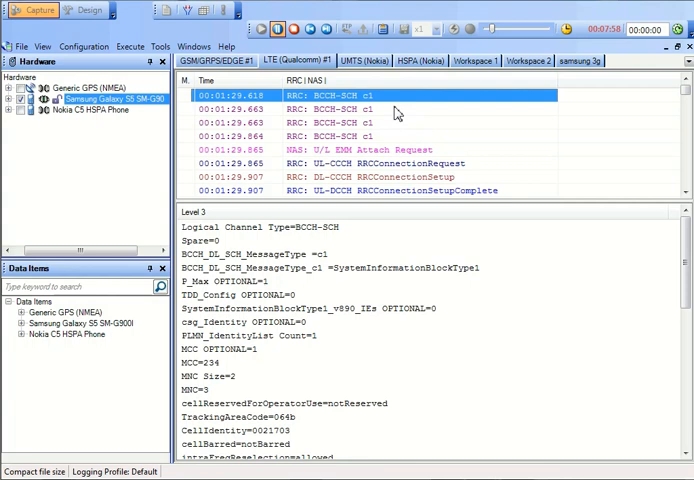
{"action": "mouse_move", "coordinate": [352, 278]}
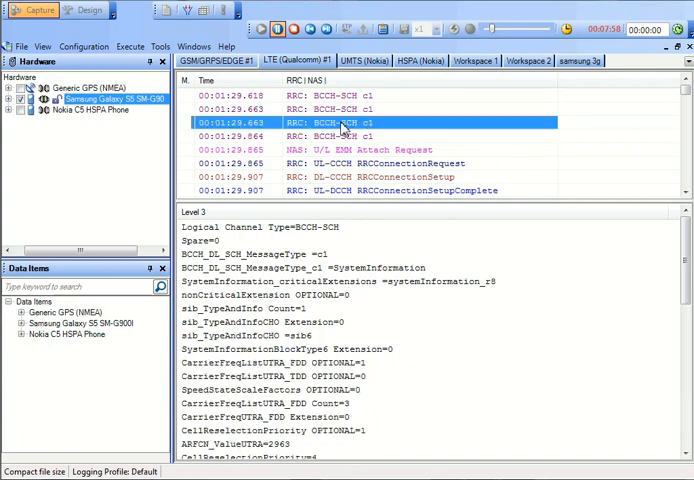
{"action": "mouse_move", "coordinate": [332, 212]}
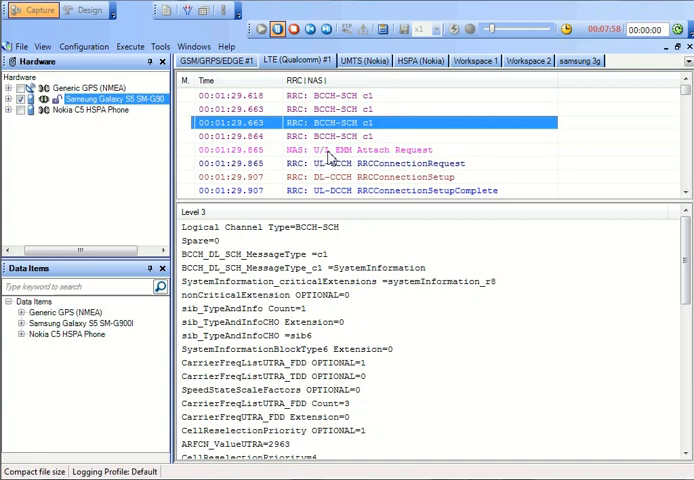
{"action": "mouse_move", "coordinate": [336, 164]}
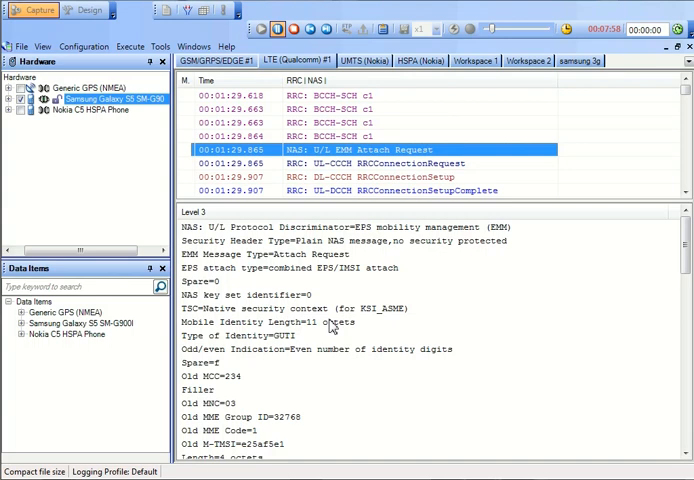
{"action": "mouse_move", "coordinate": [404, 306]}
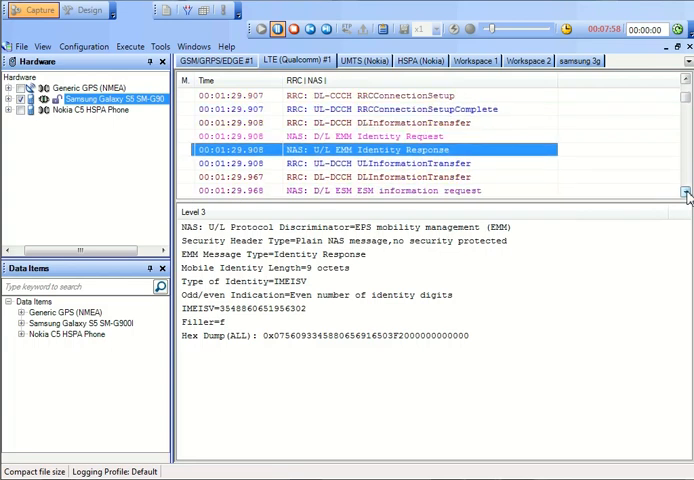
Show the decoded EMM Identity Response, then the ESM information response with its access point name
{"action": "scroll", "scroll_direction": "down", "scroll_amount": 3}
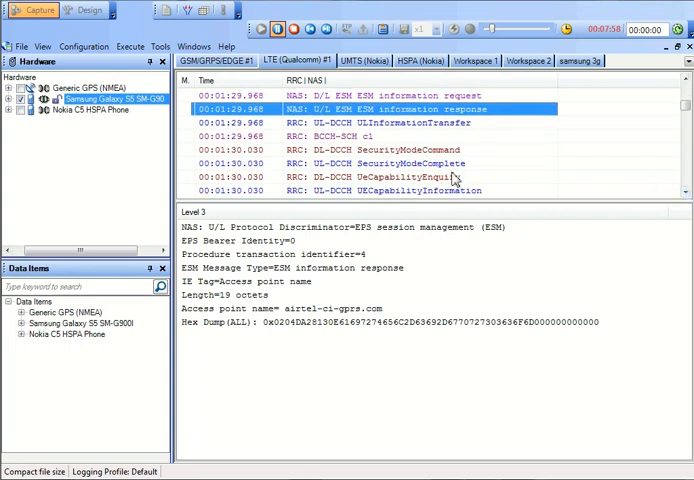
{"action": "left_click", "coordinate": [400, 176]}
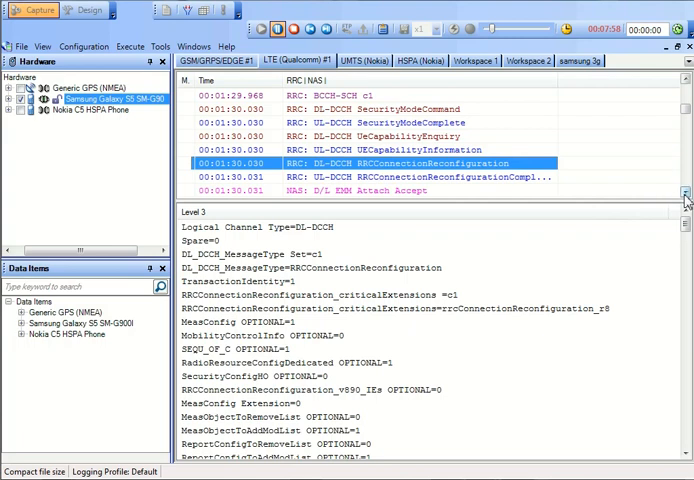
Scroll the LTE Protocol list down to the Attach Accept, EPS bearer activation and Attach Complete messages
{"action": "scroll", "scroll_direction": "down", "scroll_amount": 3}
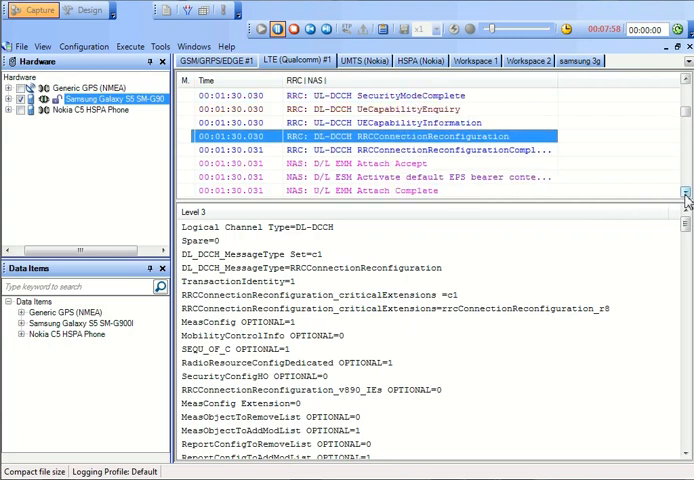